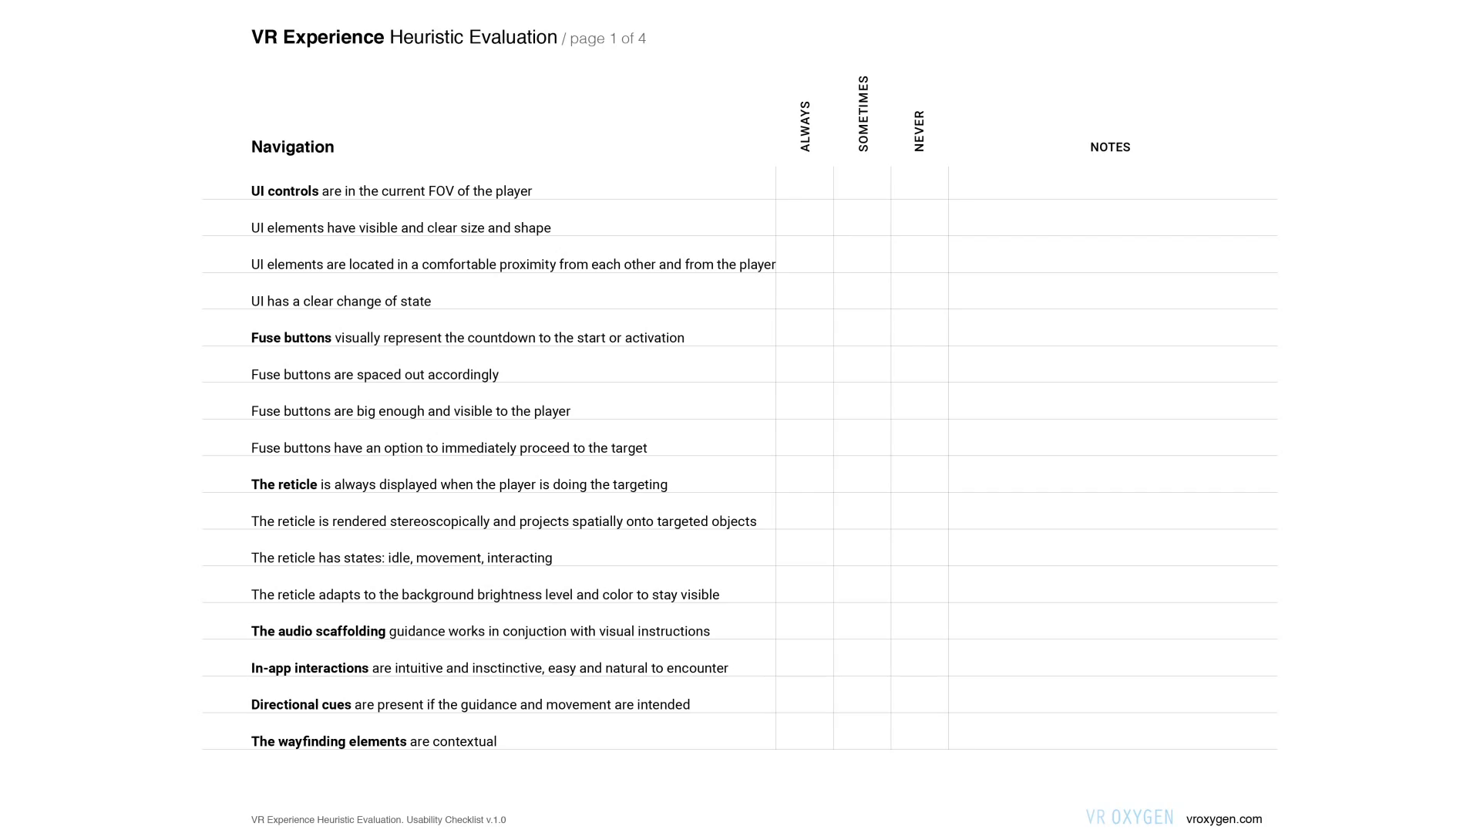
Advance the slides so the Comfort criteria page of the checklist replaces the Navigation page
scroll(down, 3)
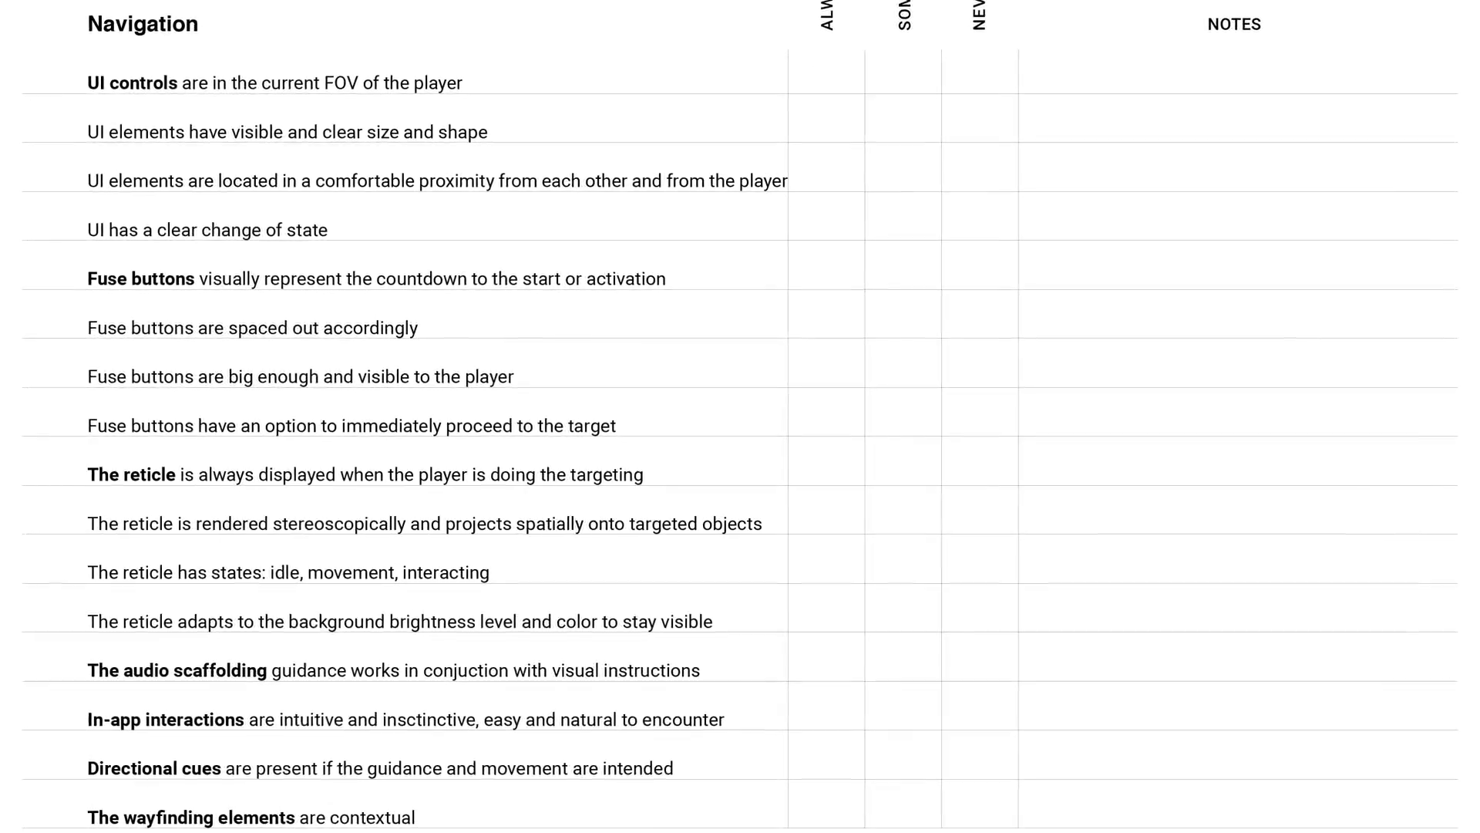
scroll(up, 3)
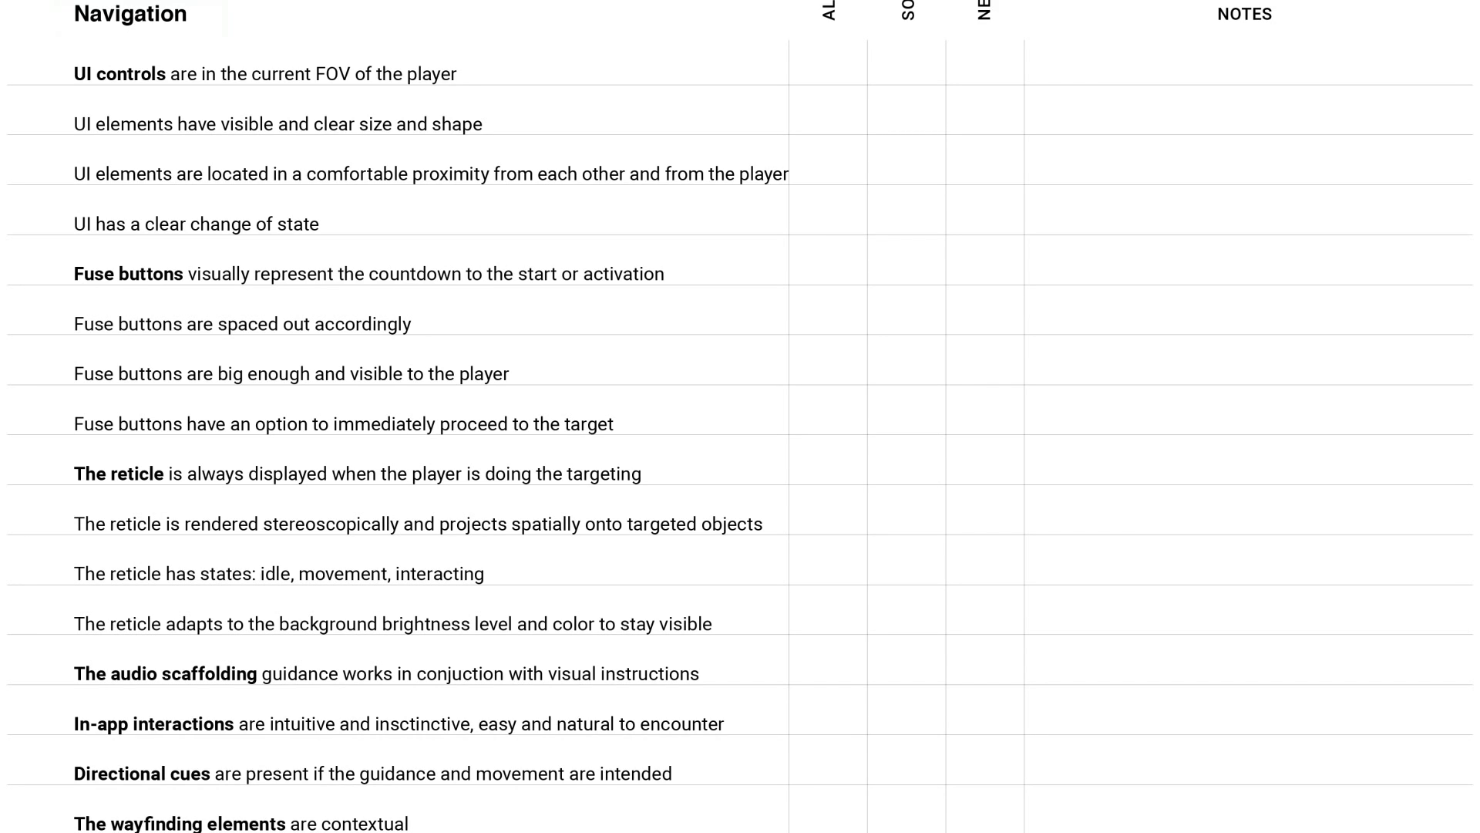
click(140, 18)
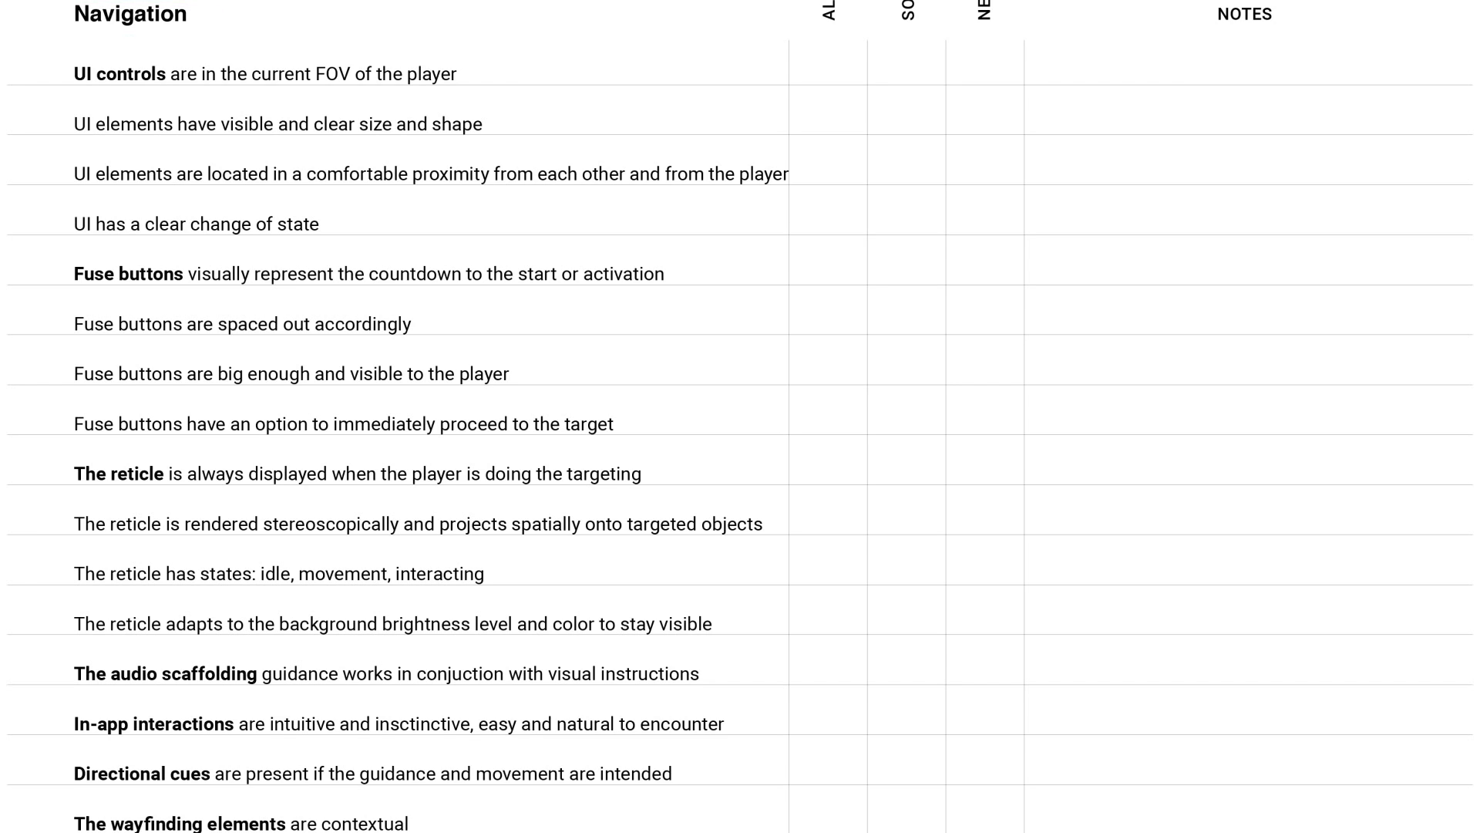
click(425, 175)
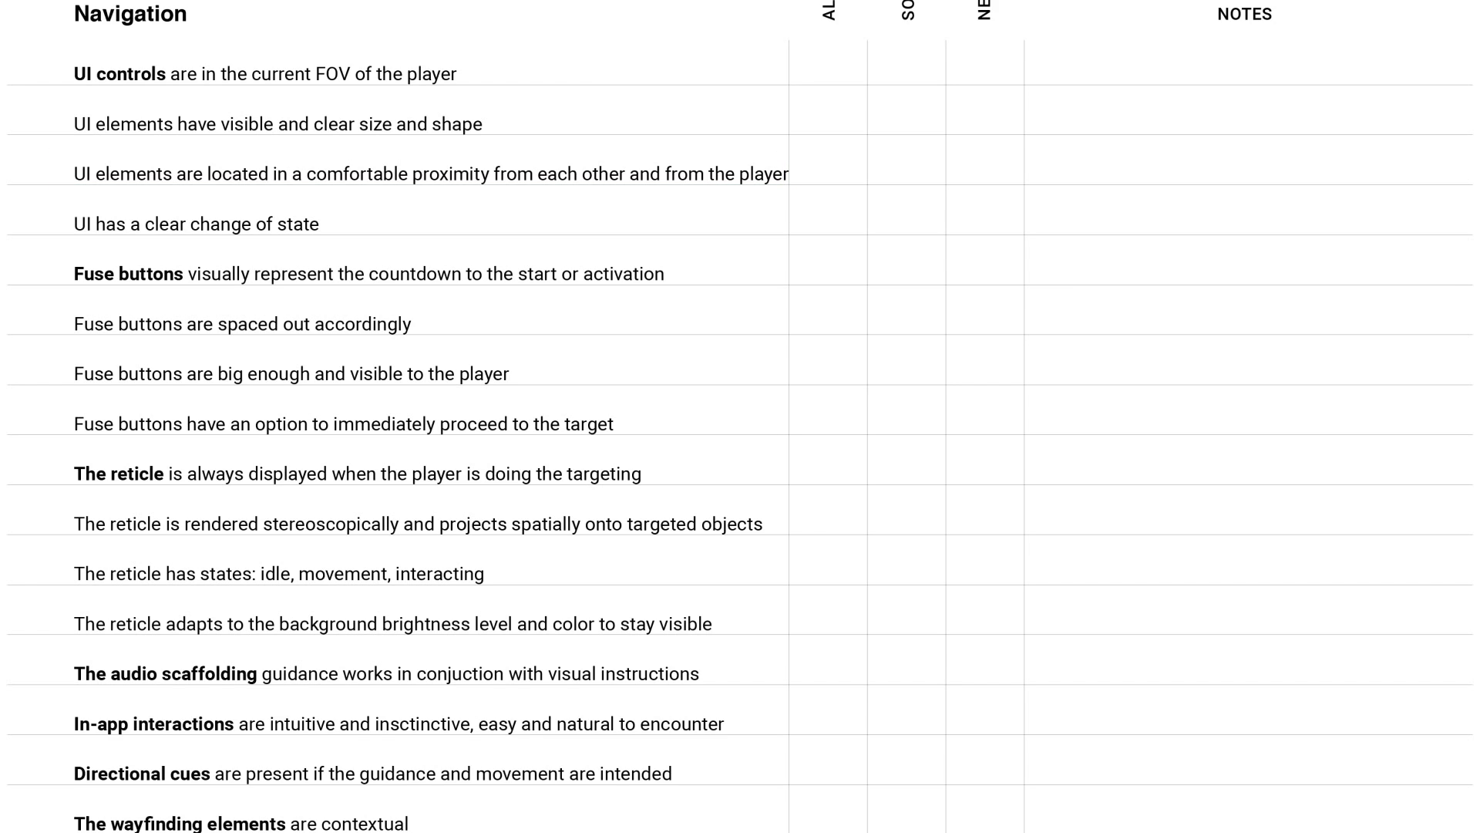
click(419, 523)
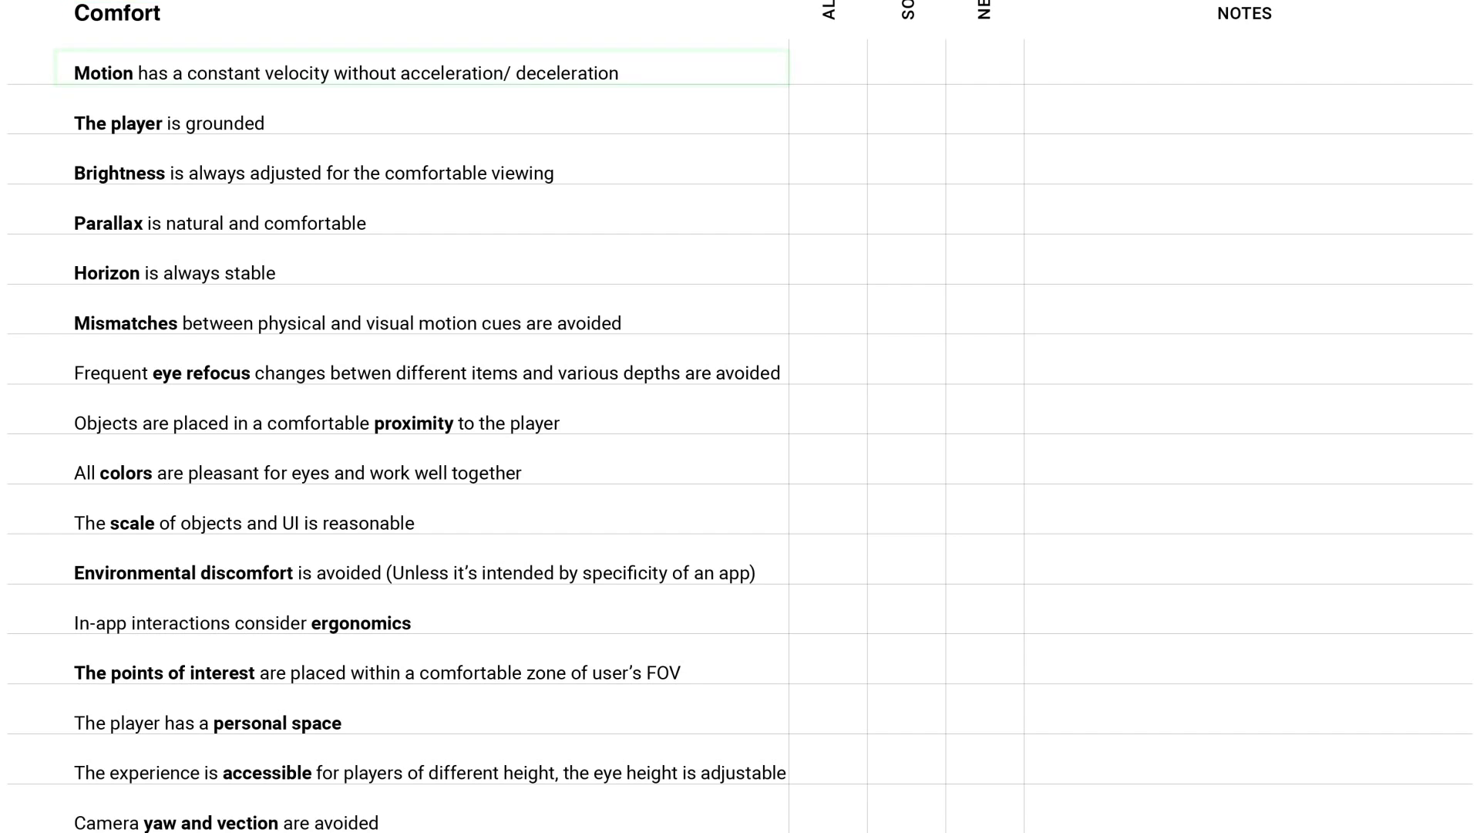
click(419, 73)
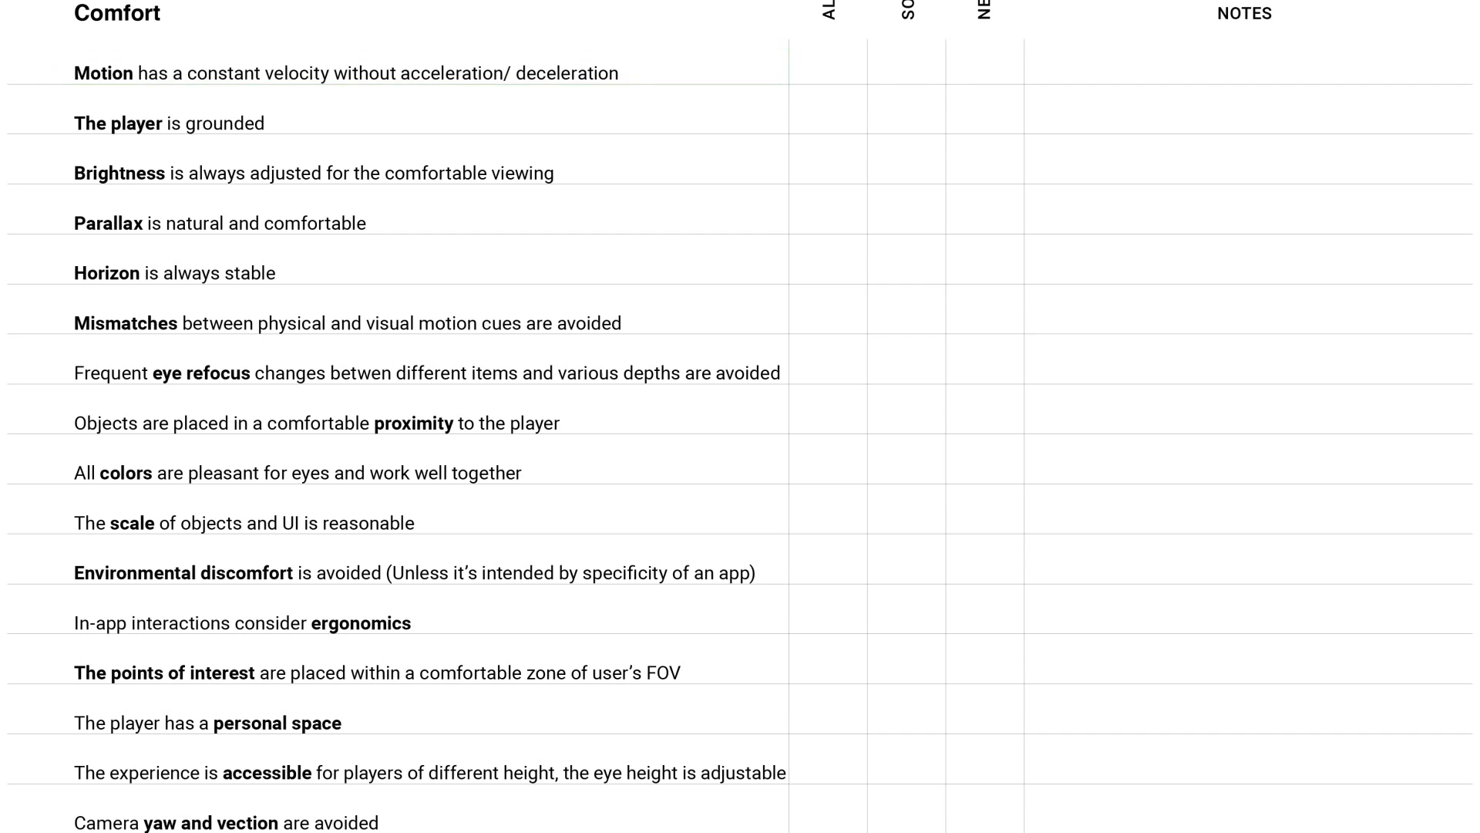
click(283, 173)
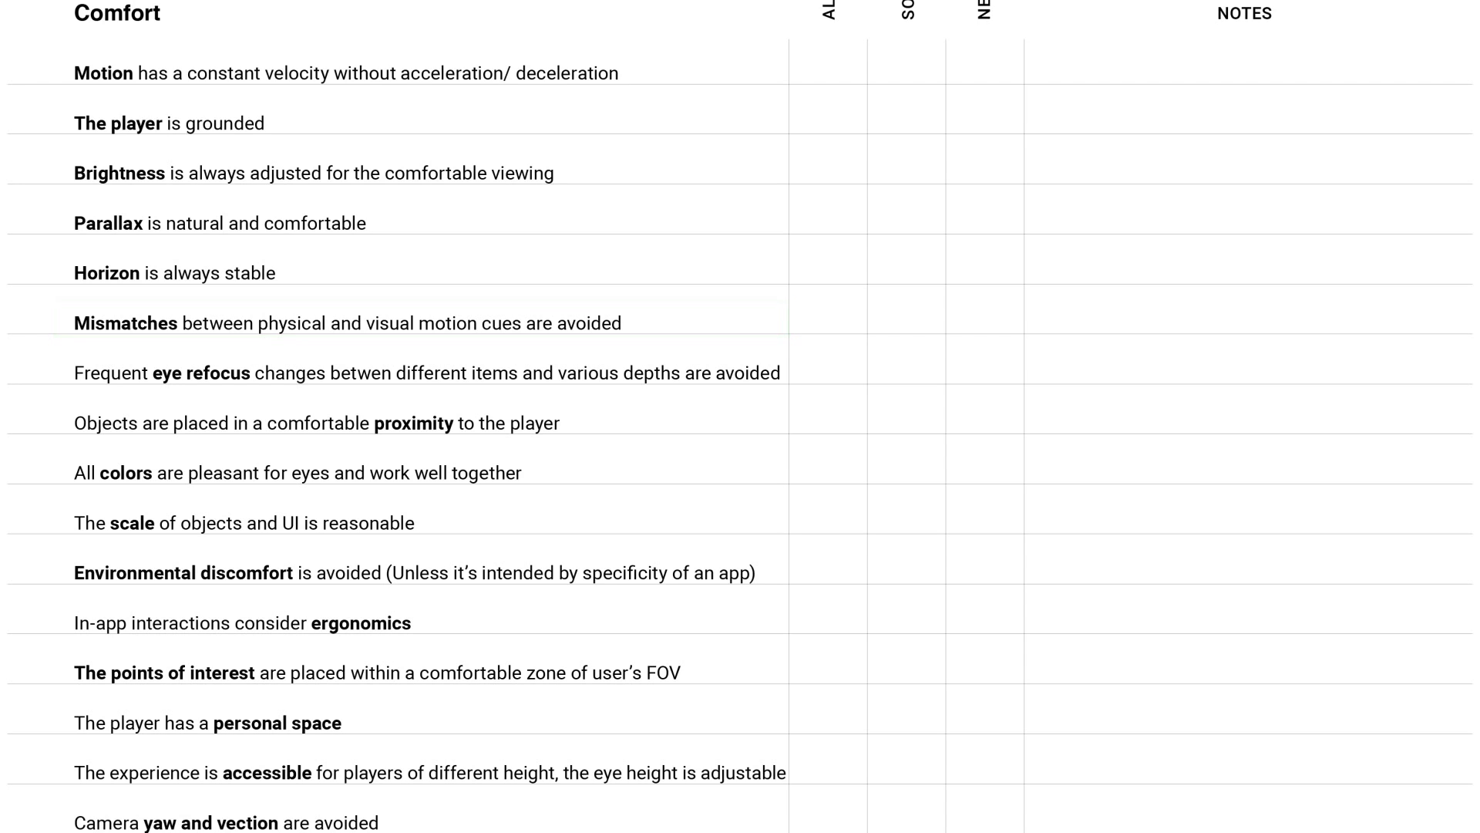
click(426, 372)
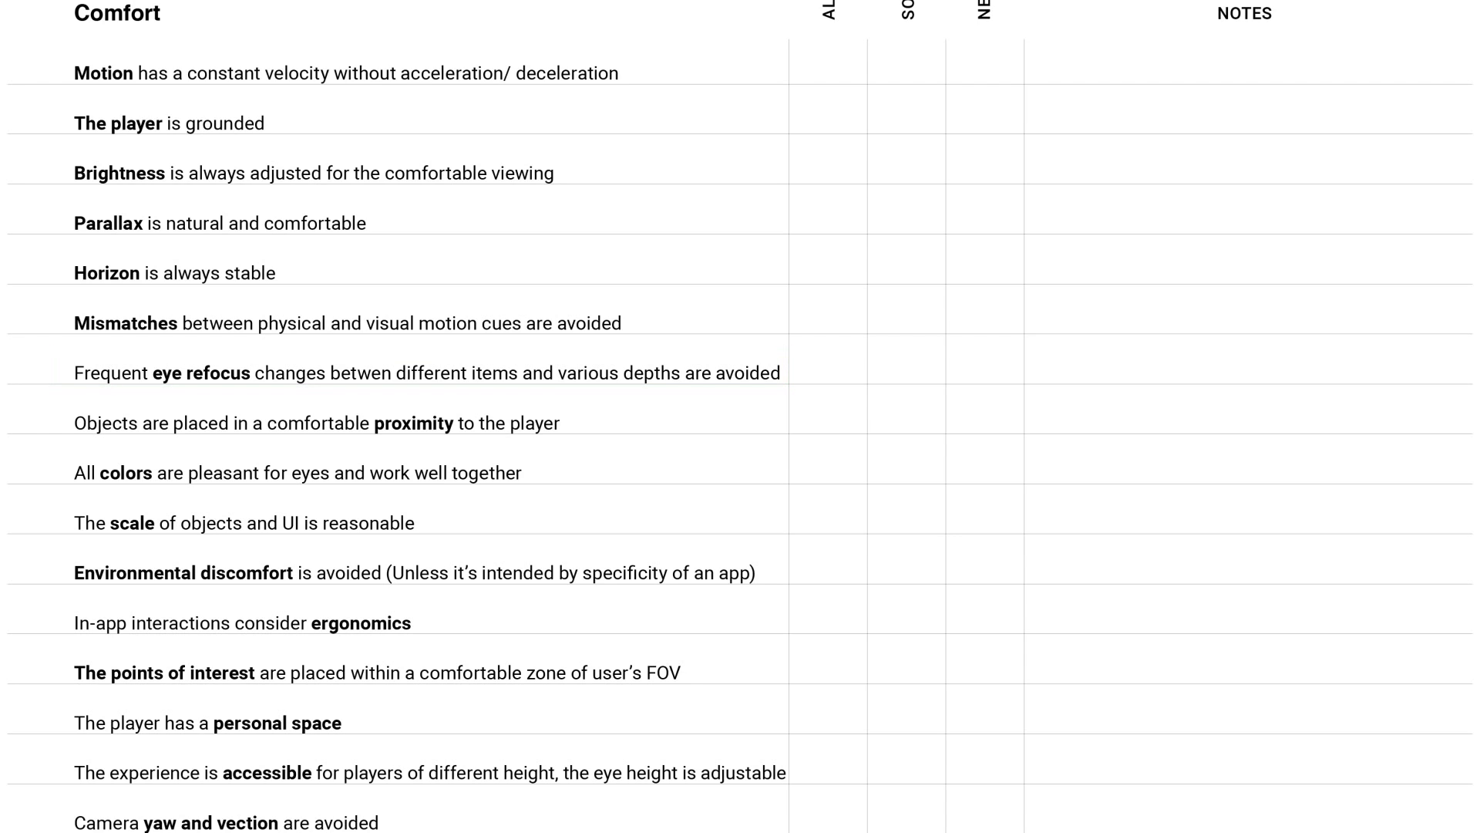
click(415, 571)
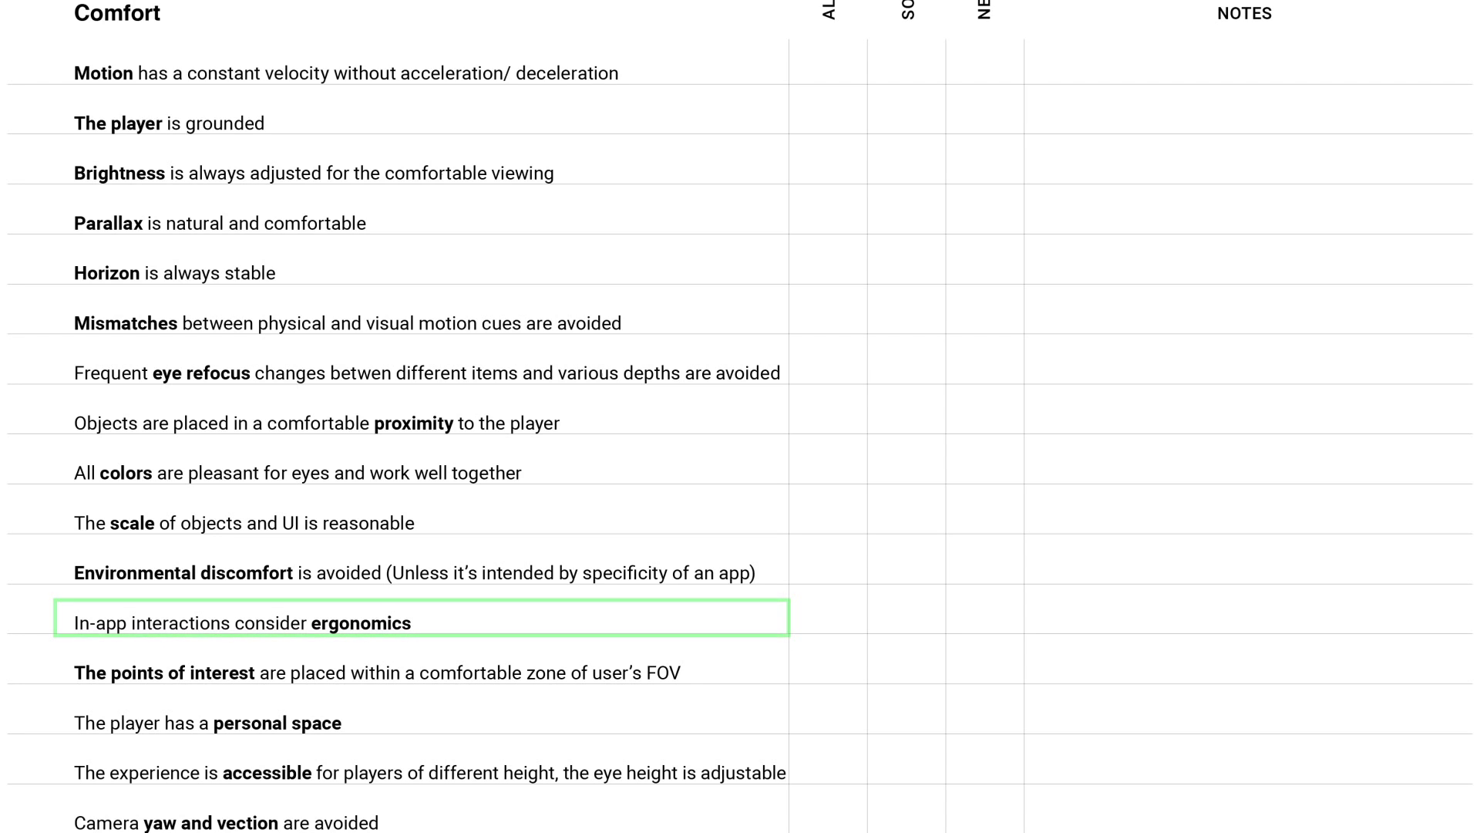
click(276, 722)
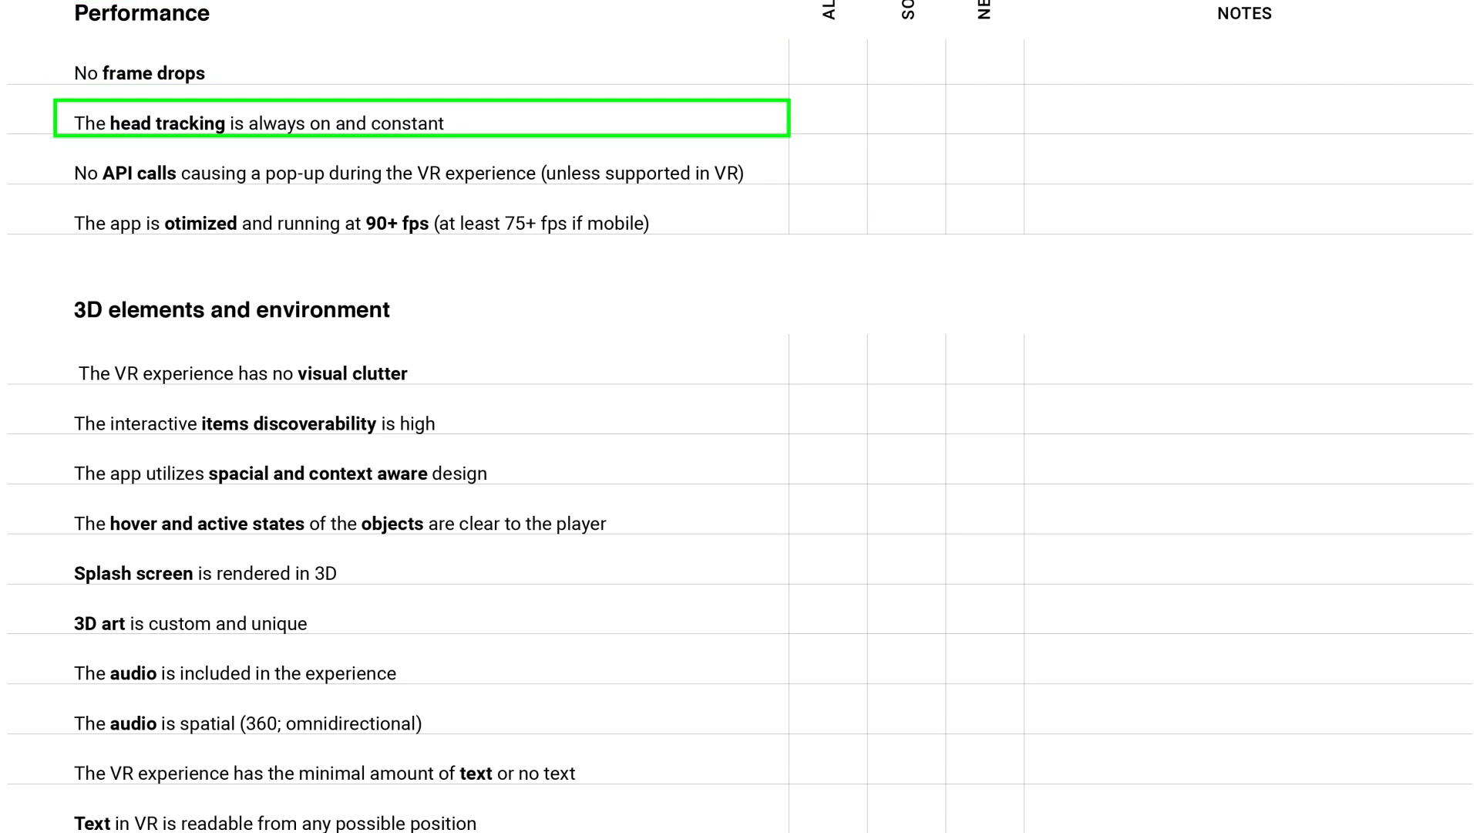
Highlight the 3D elements and environment heading in the checklist
click(406, 173)
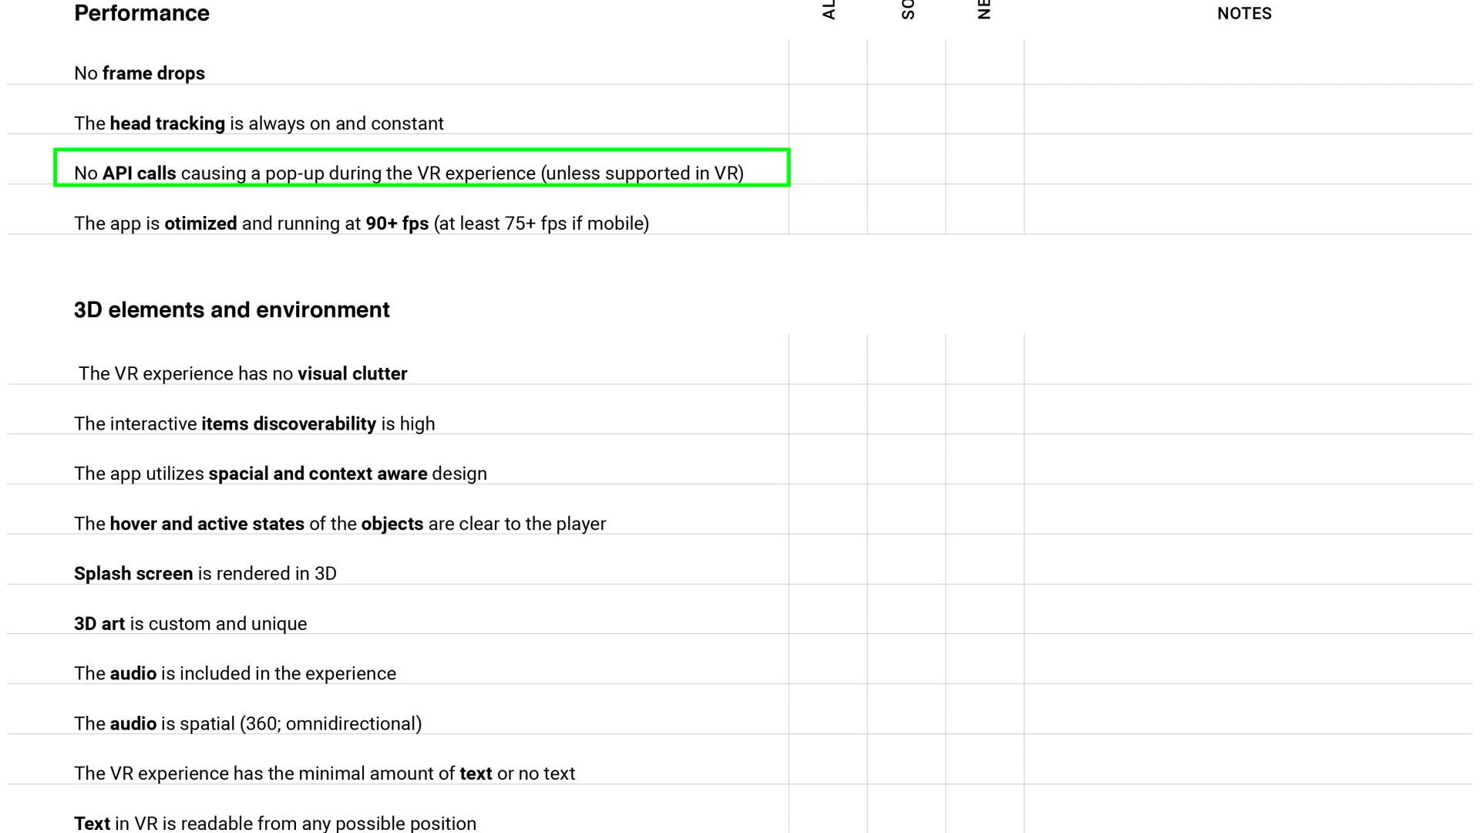
click(231, 310)
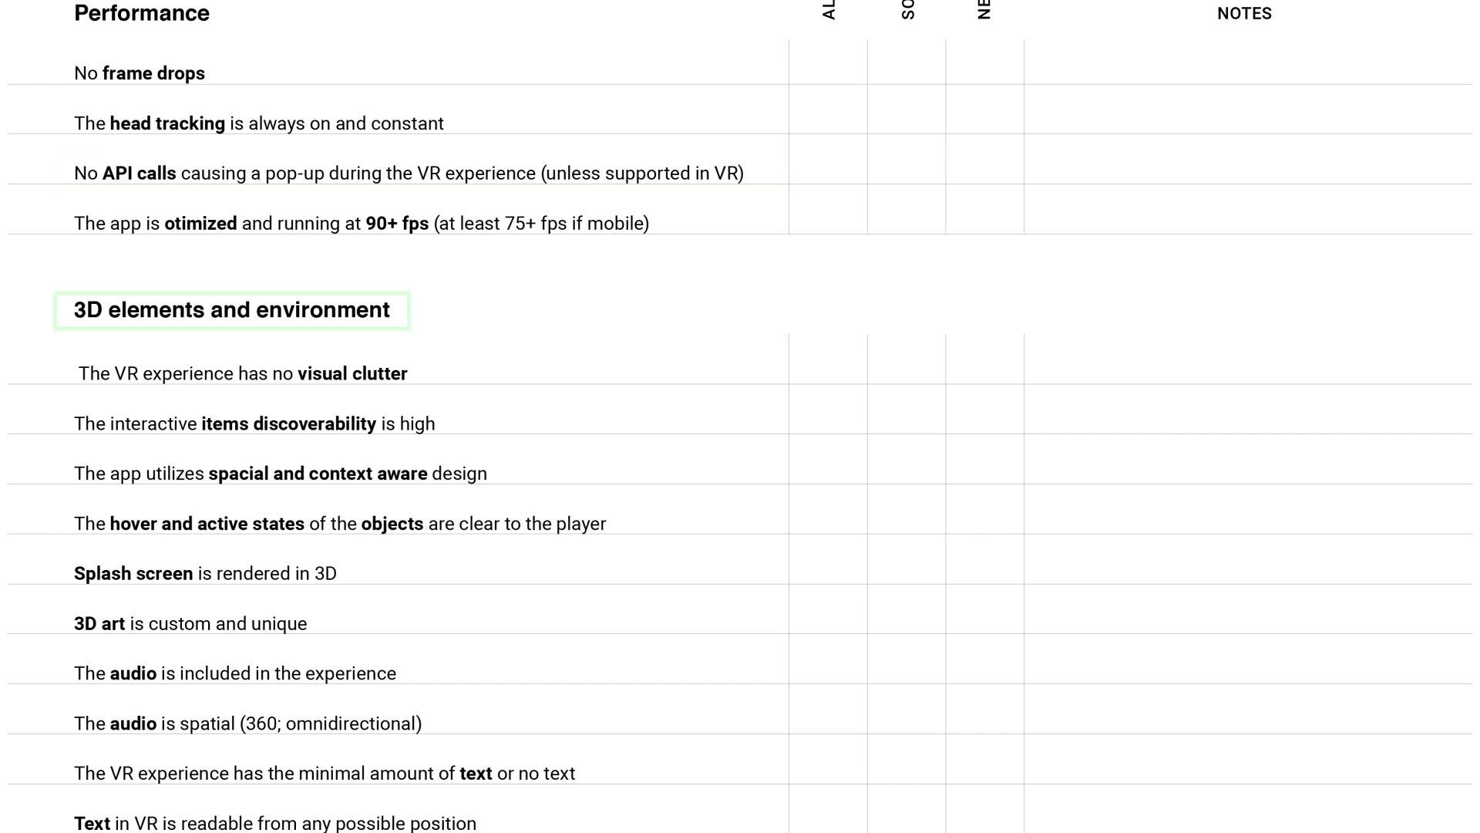
click(231, 310)
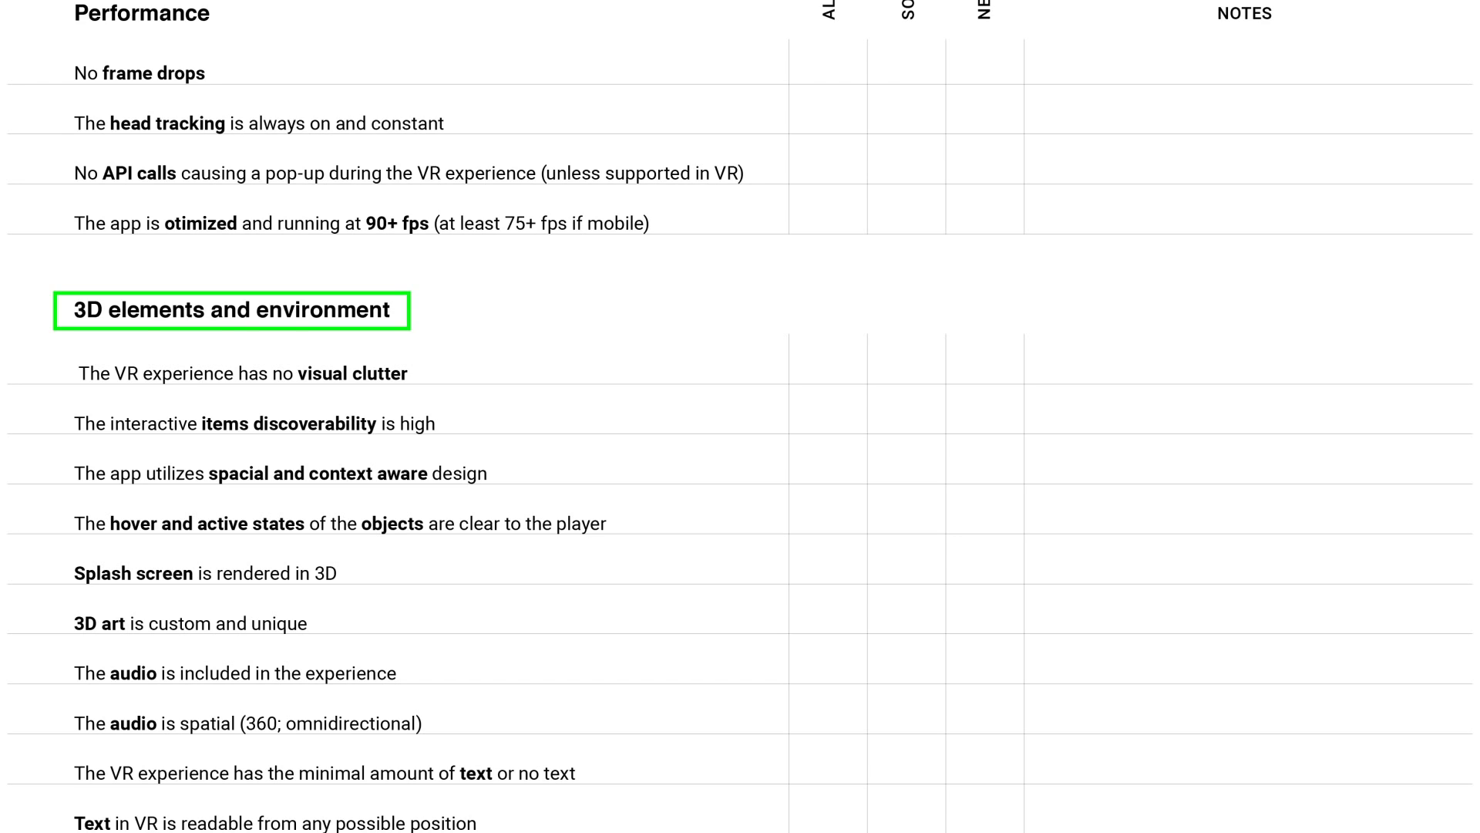
Move the highlight through the visual clutter criterion down to 'Text in VR is readable'
click(231, 310)
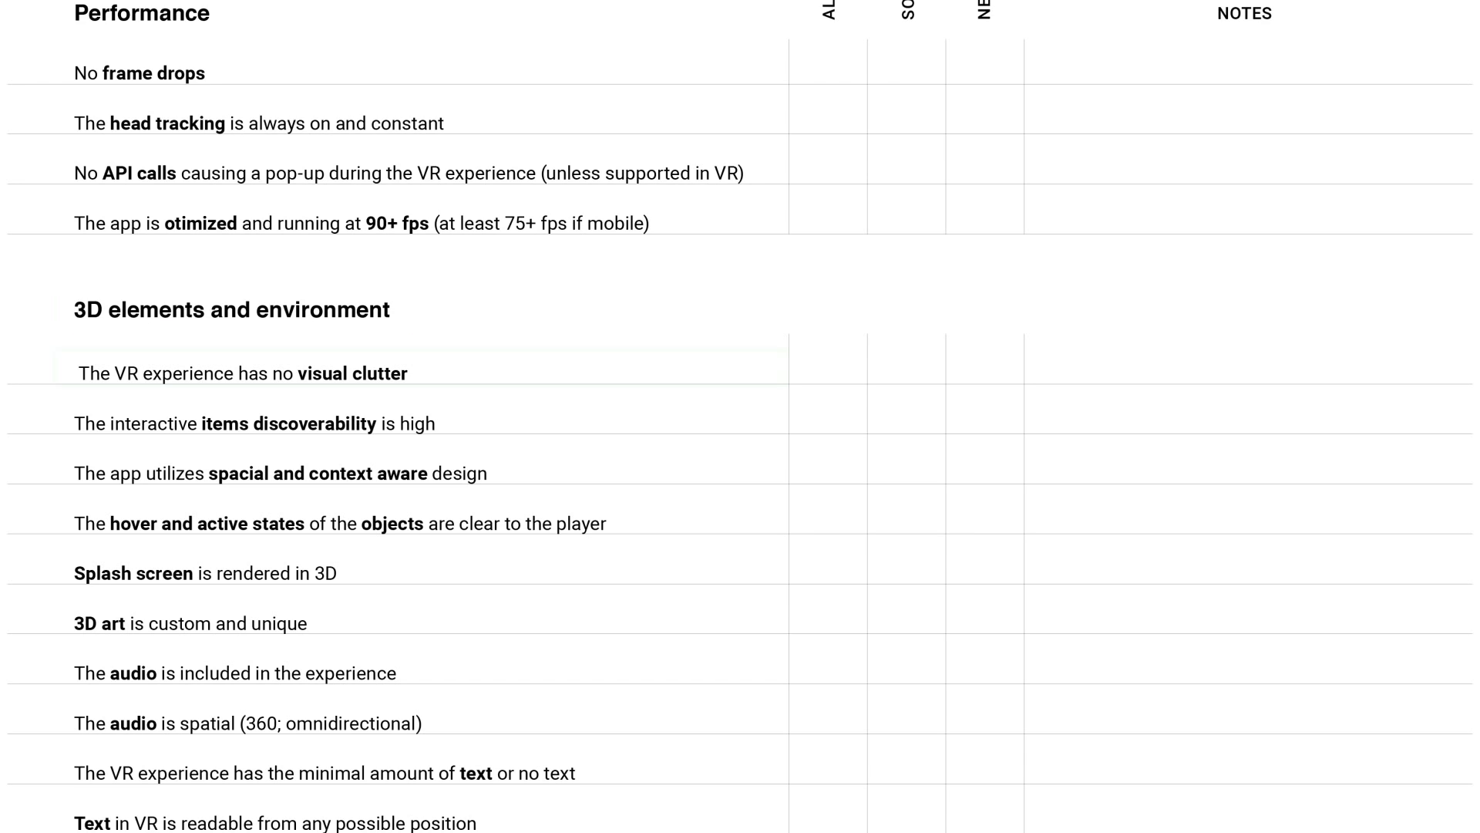
click(236, 371)
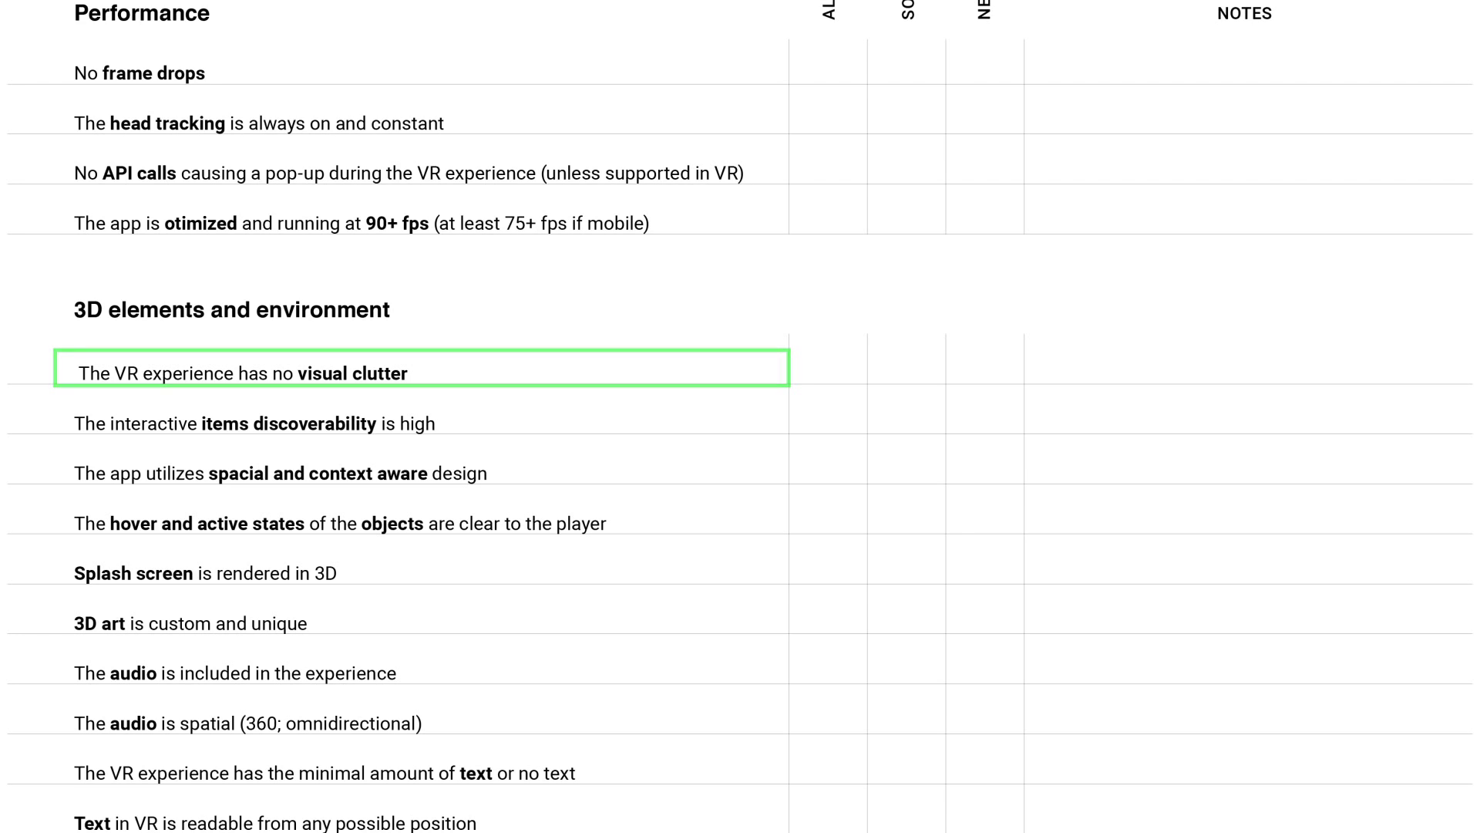
click(245, 723)
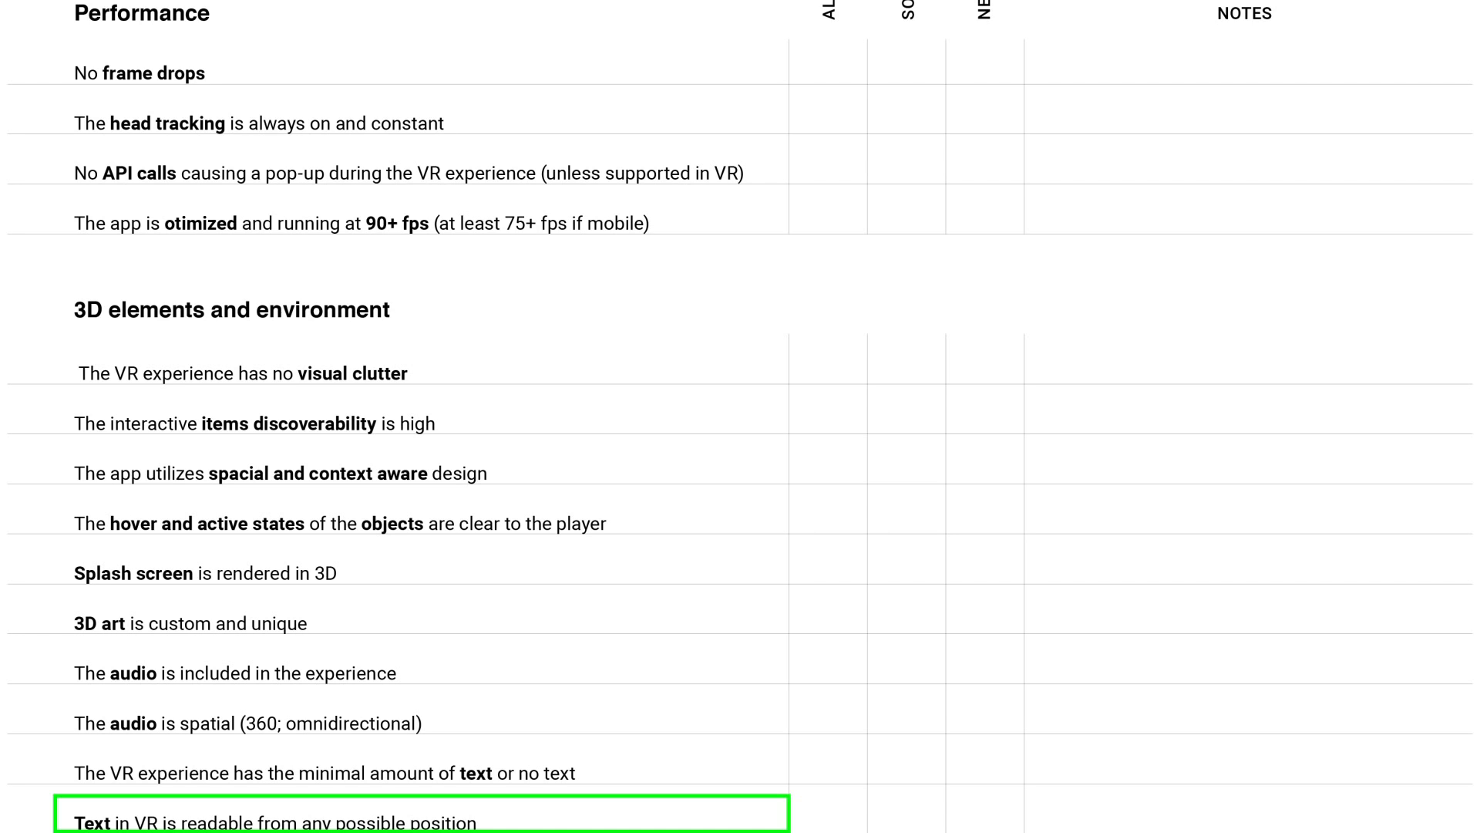
Show the Control and Feedback criteria, highlighting Feedback, the RR feedback row, then Functionality
scroll(down, 3)
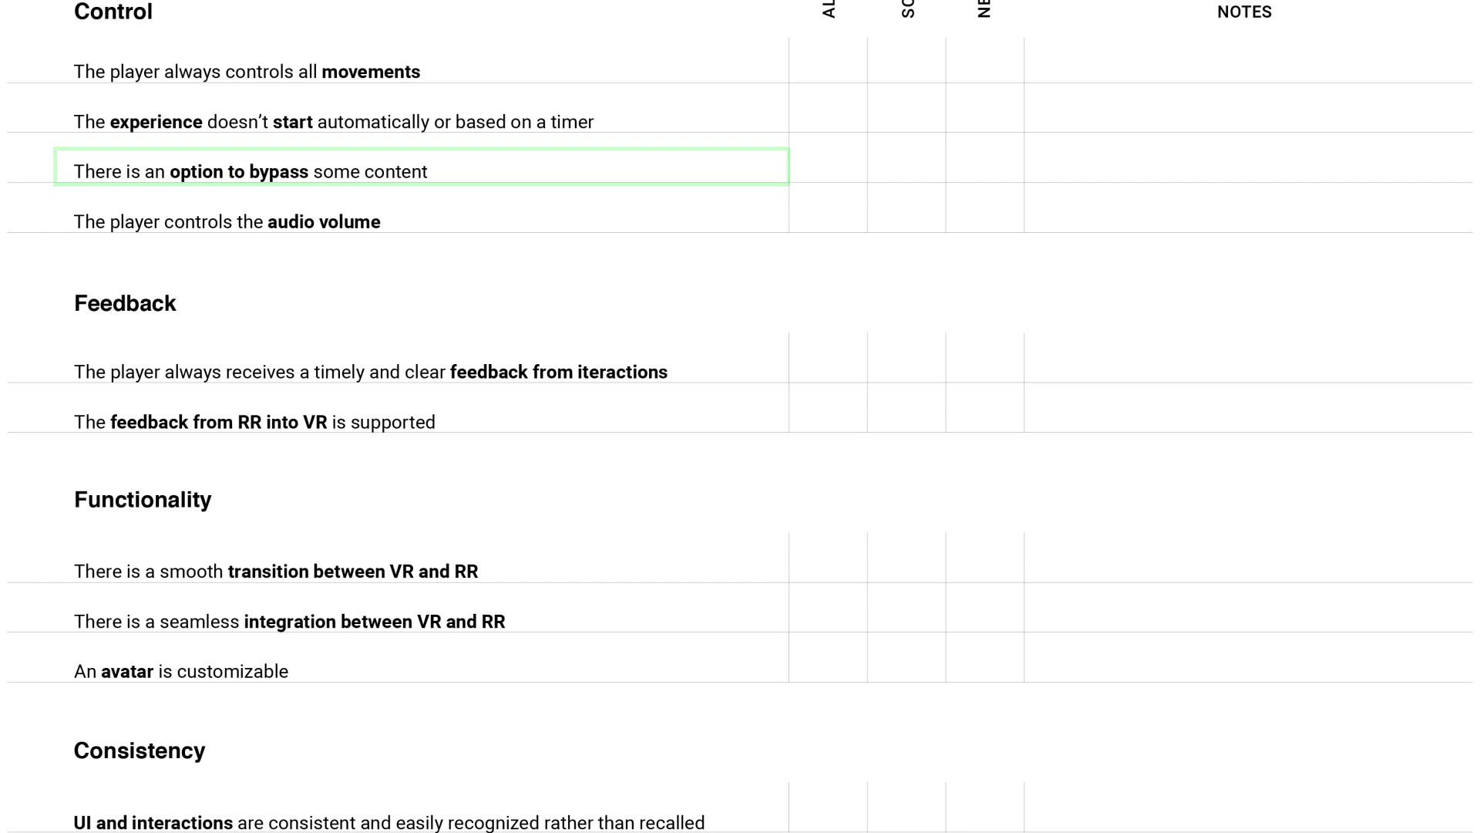
click(123, 304)
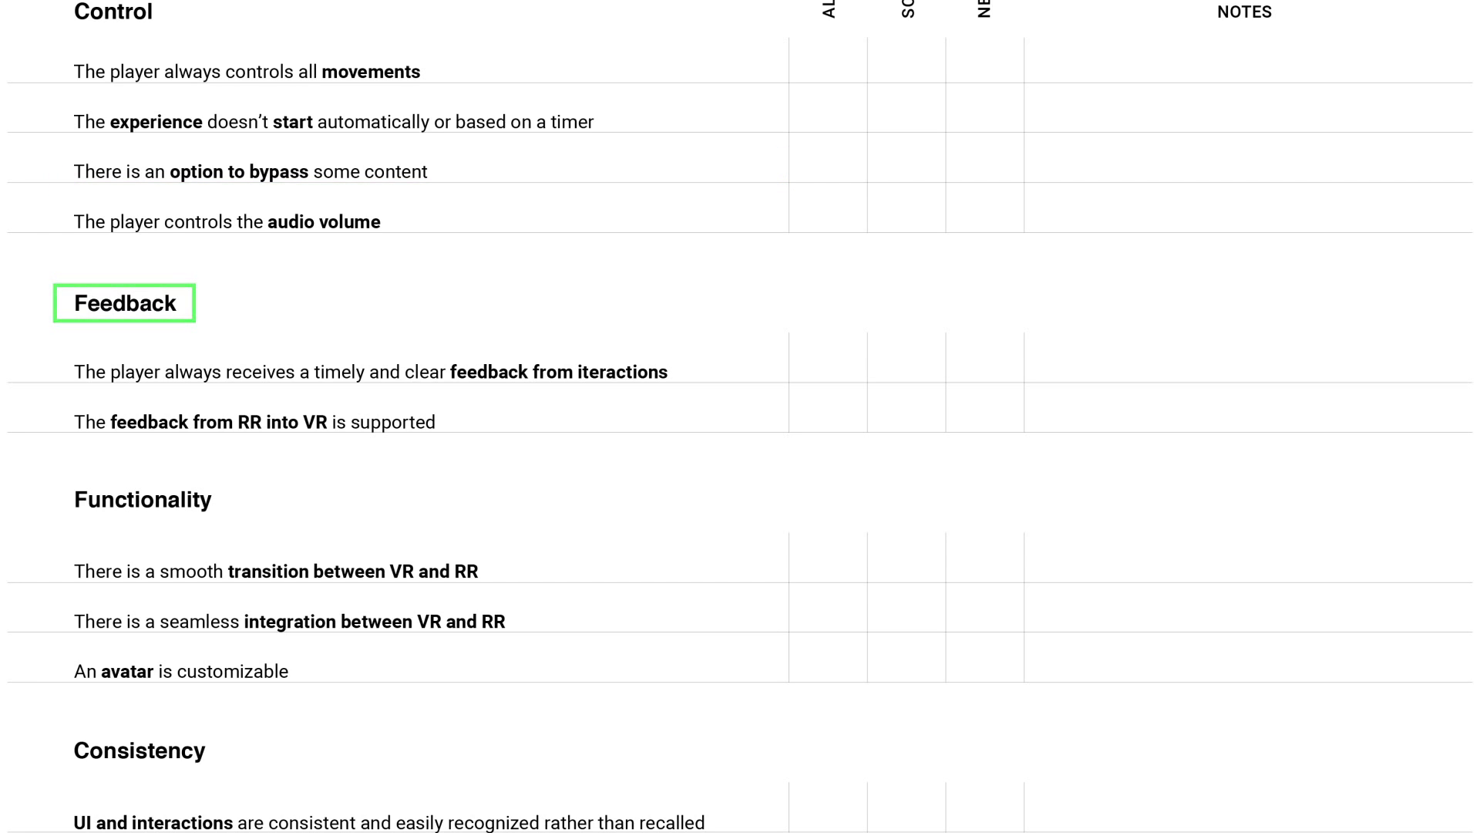
click(415, 372)
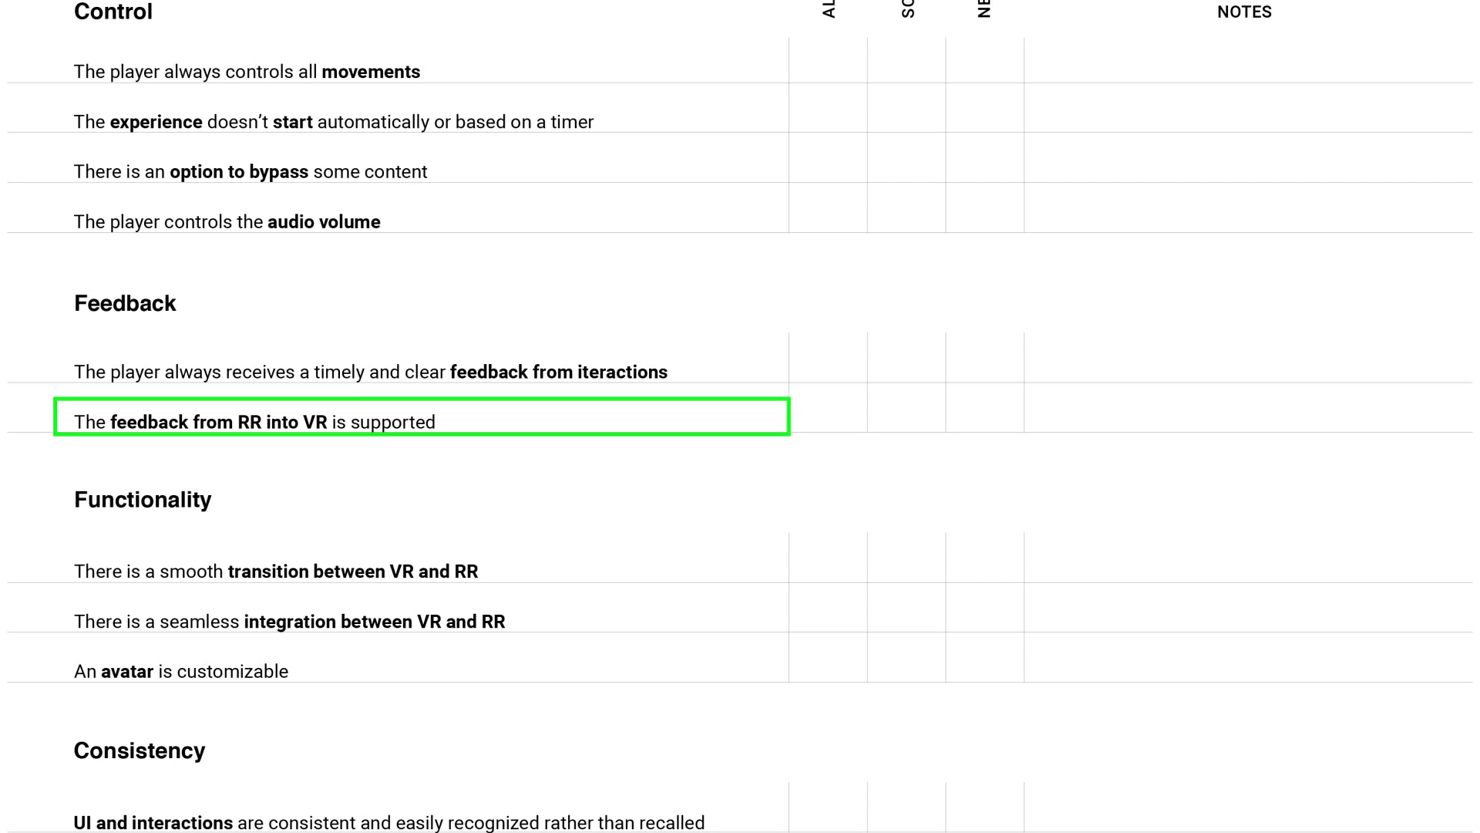
click(142, 498)
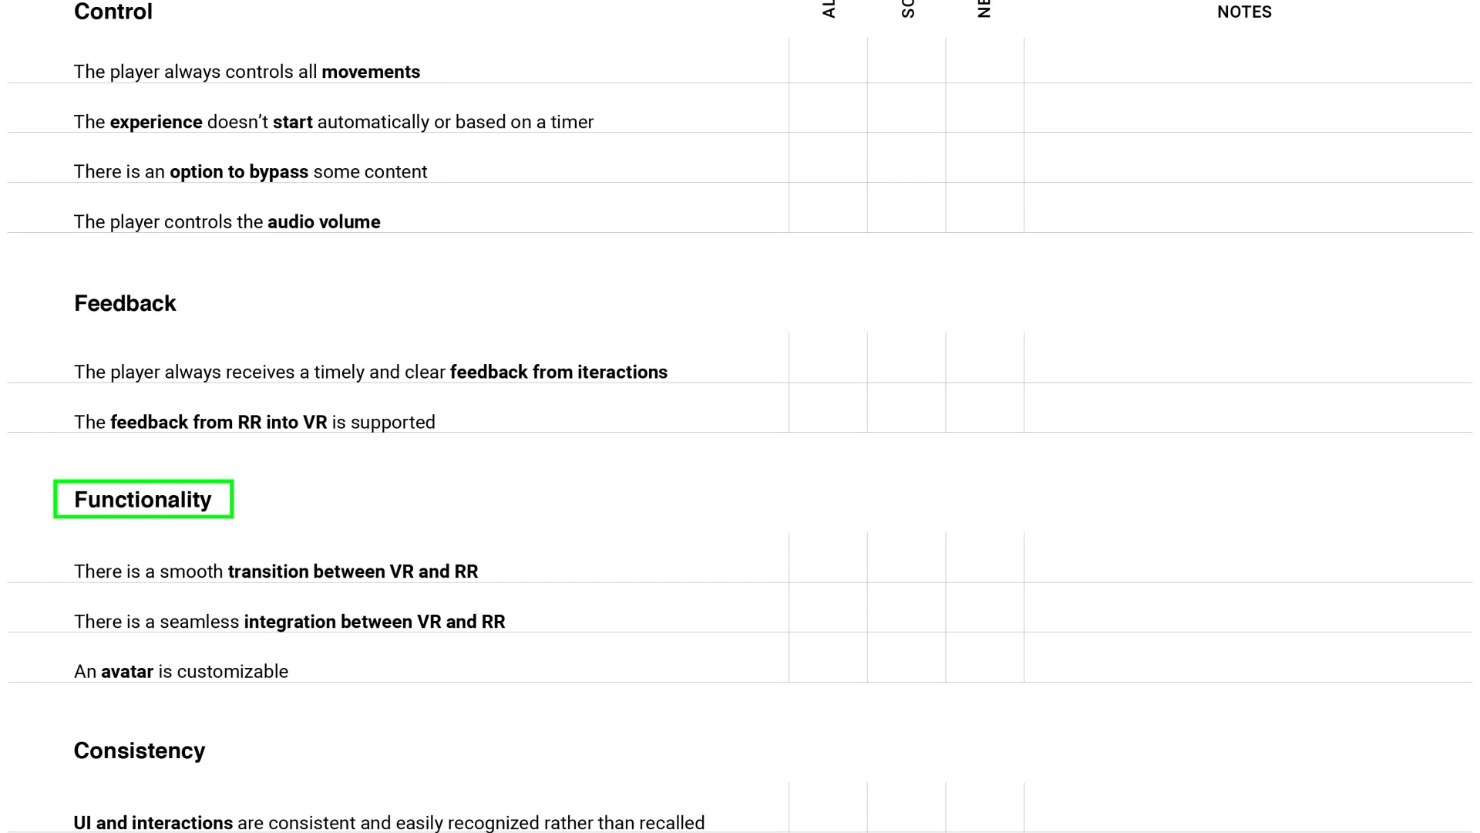
Highlight the smooth transition row, the Consistency heading, then its UI and interactions criterion
click(275, 570)
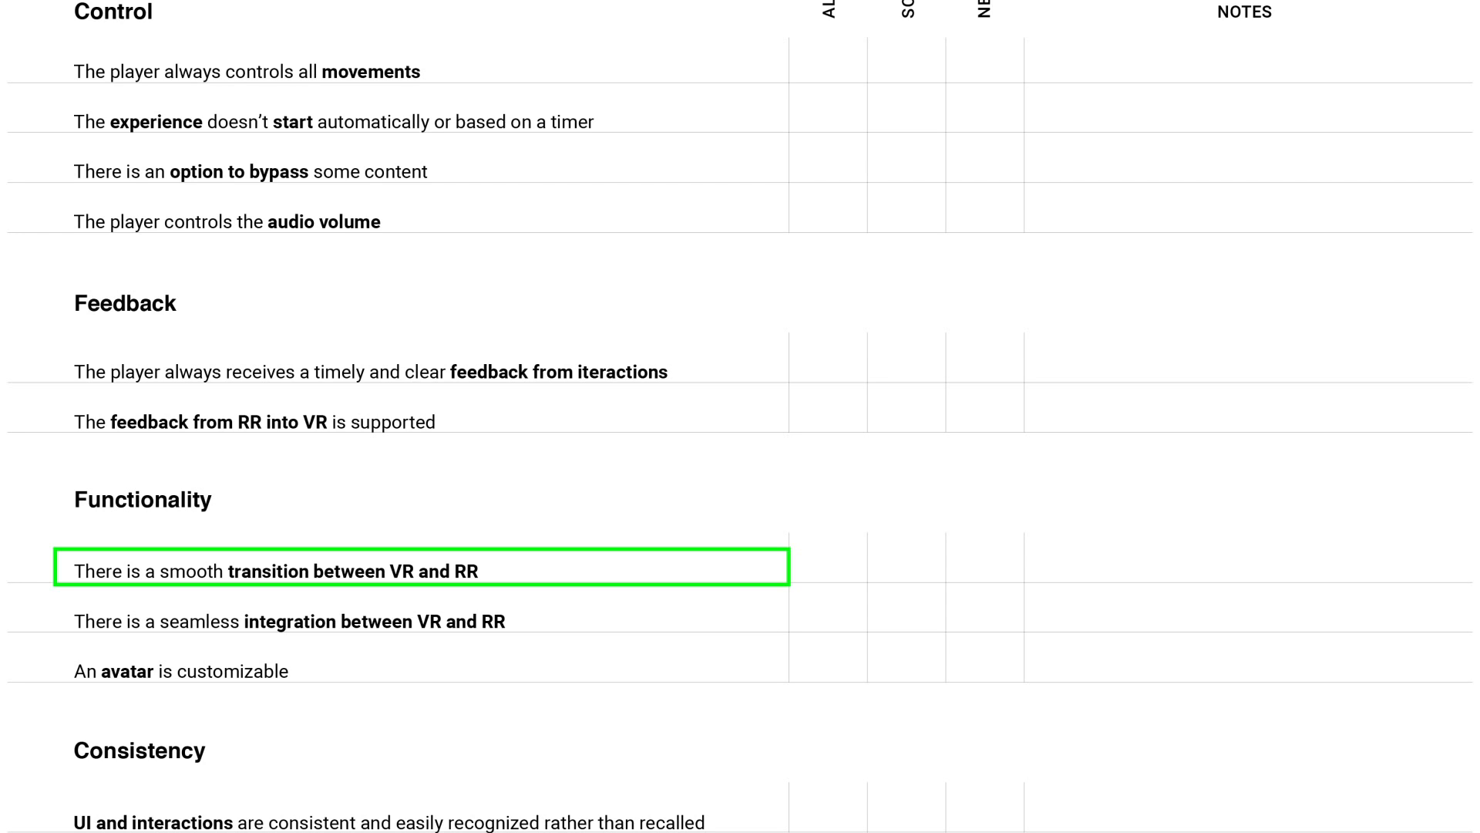
click(142, 749)
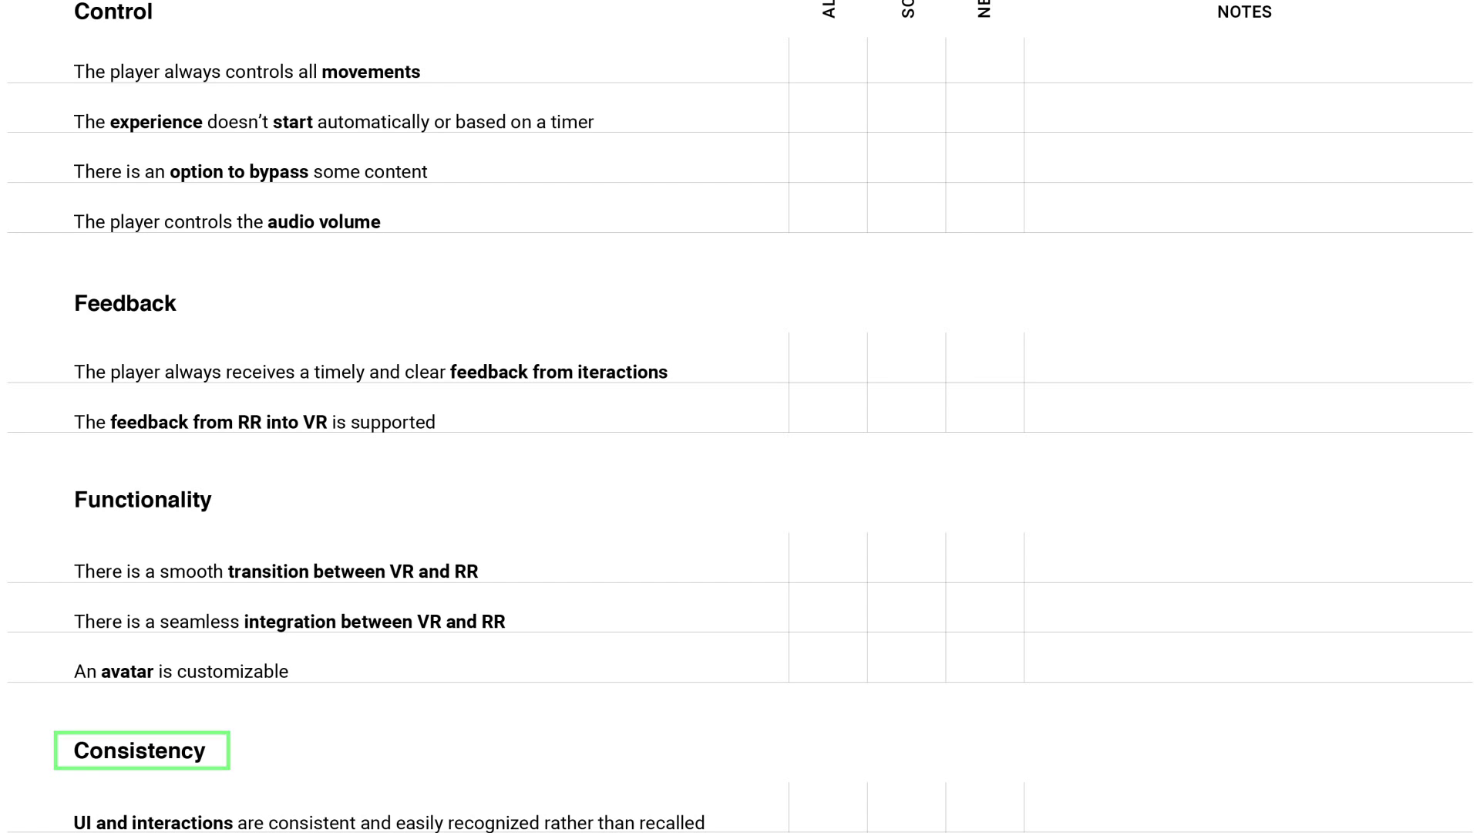
click(425, 813)
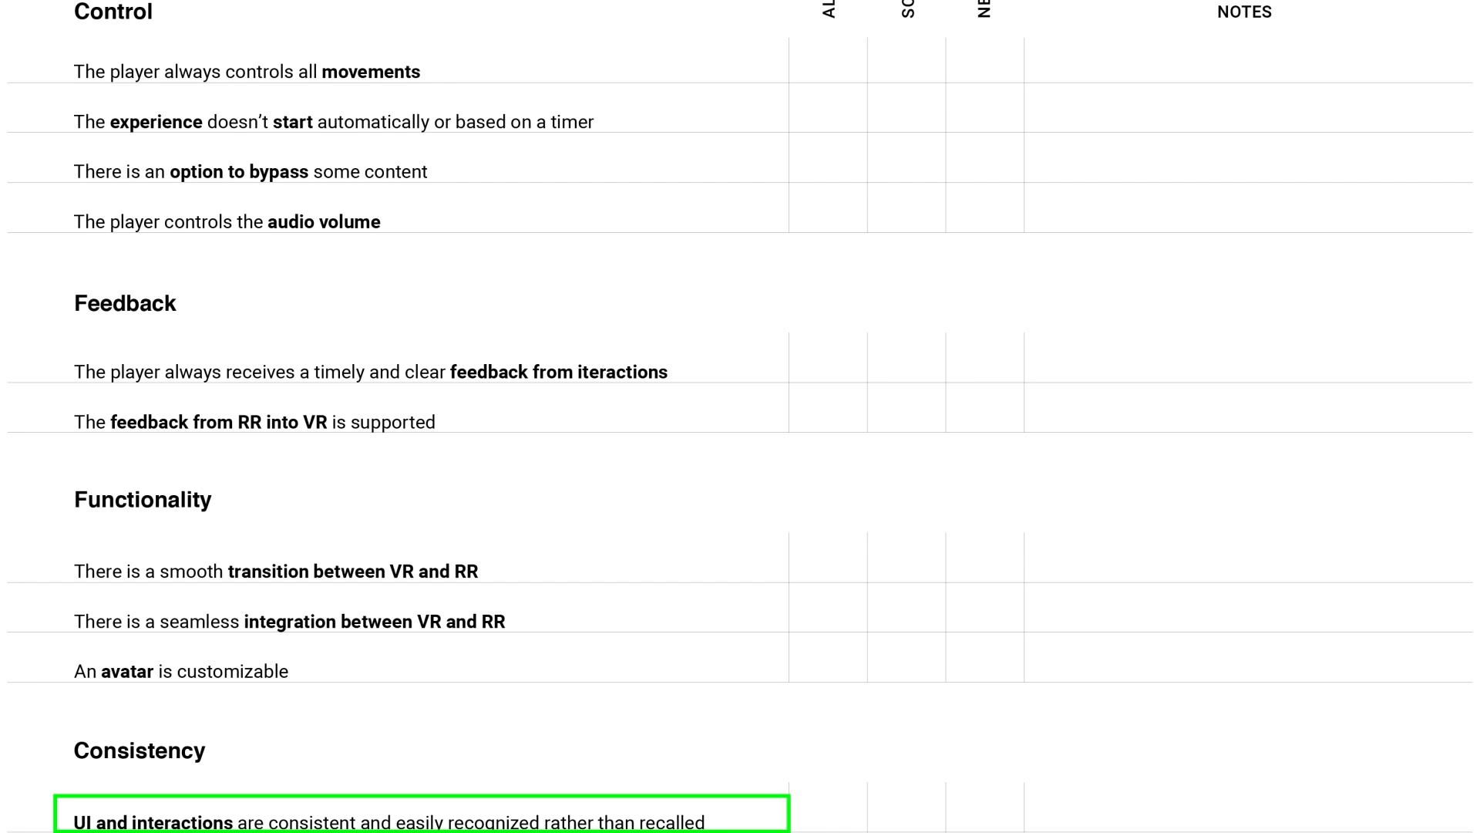